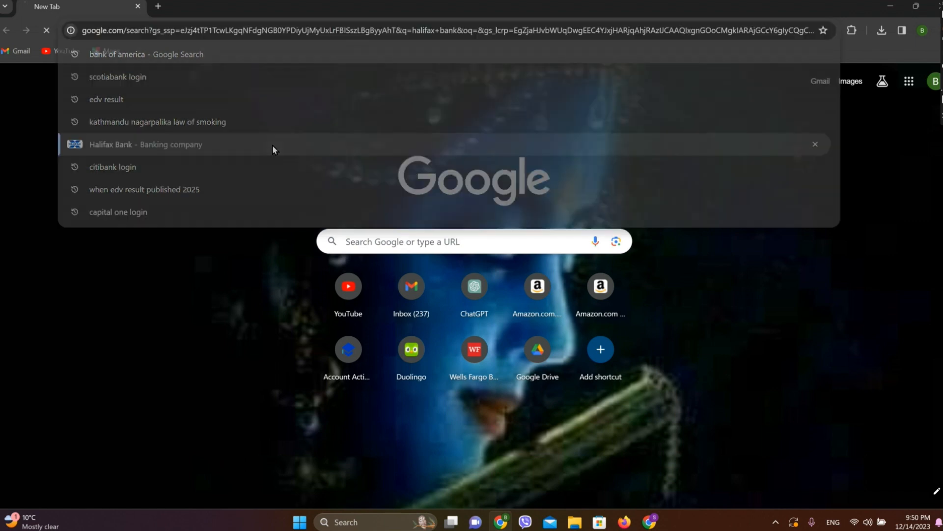
Step: Search Google for 'Halifax Bank' and open the Sign in to Online Banking sitelink
{"action": "left_click", "coordinate": [145, 144]}
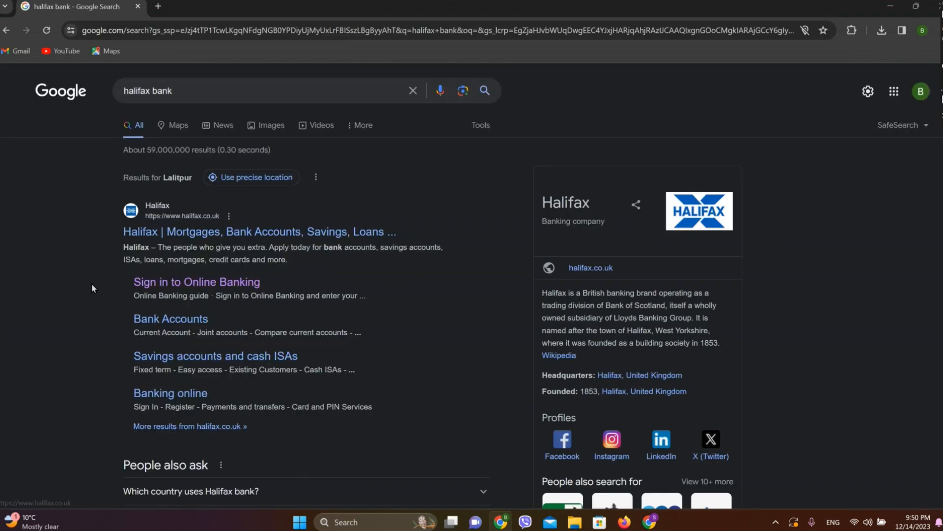
{"action": "left_click", "coordinate": [196, 281]}
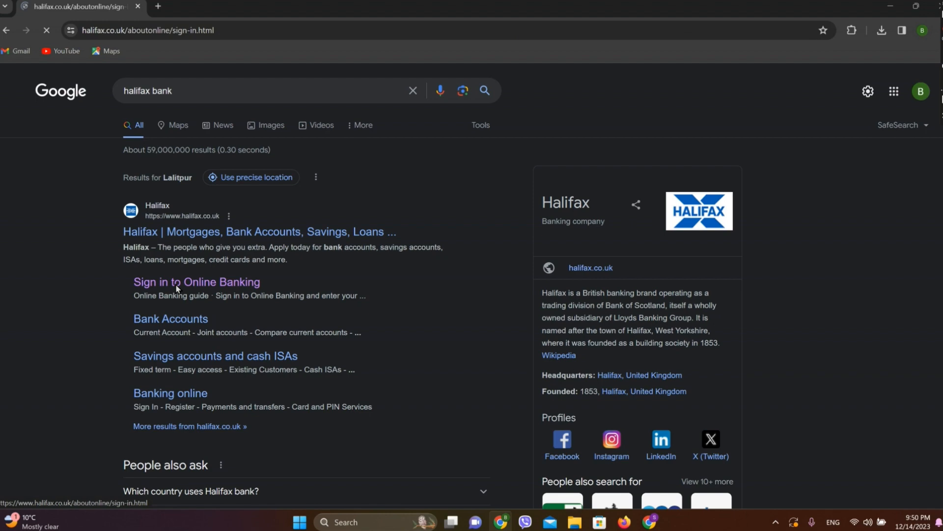
Step: Reach the Welcome to Online Banking login form and enter 'Sidhant' as the username
{"action": "left_click", "coordinate": [196, 282]}
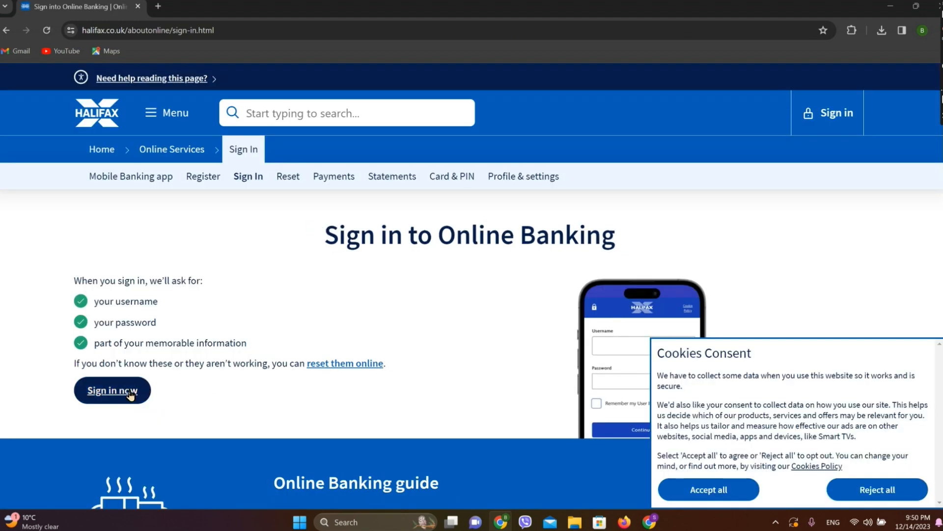
{"action": "left_click", "coordinate": [112, 390]}
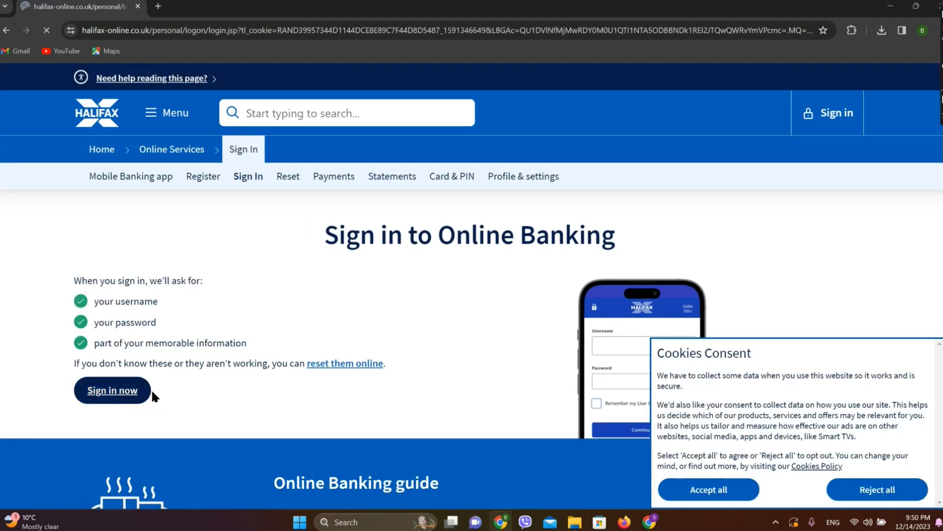
{"action": "left_click", "coordinate": [112, 390]}
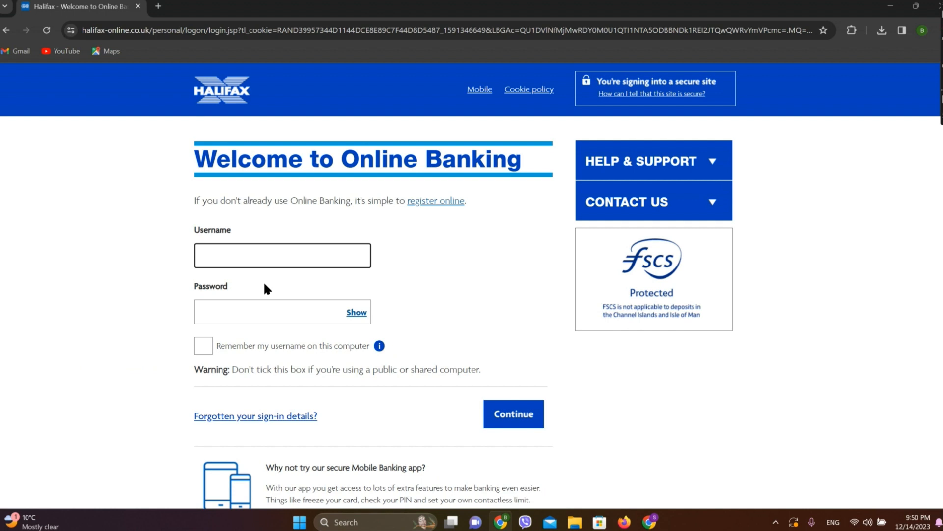
{"action": "type", "text": "Sidhant"}
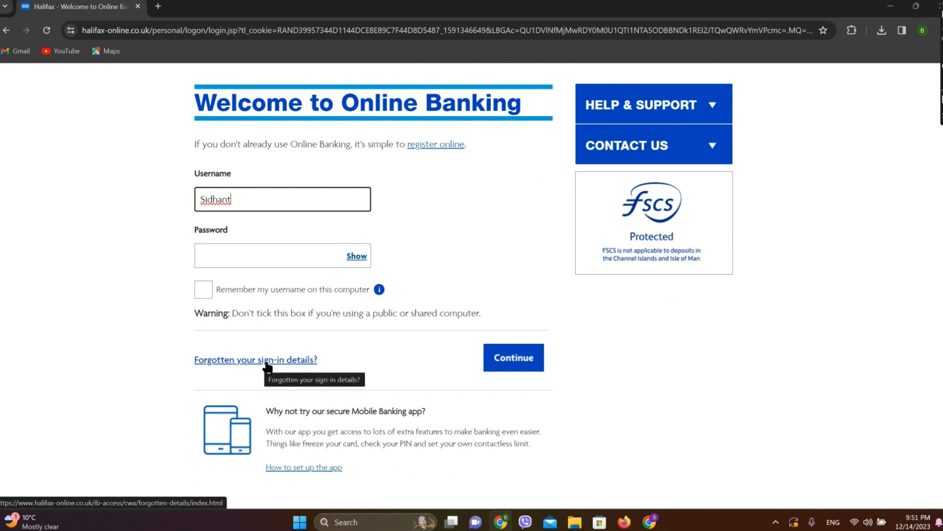
Step: From 'Forgotten your sign-in details?', choose 'Change your password' and continue to About you
{"action": "left_click", "coordinate": [255, 359]}
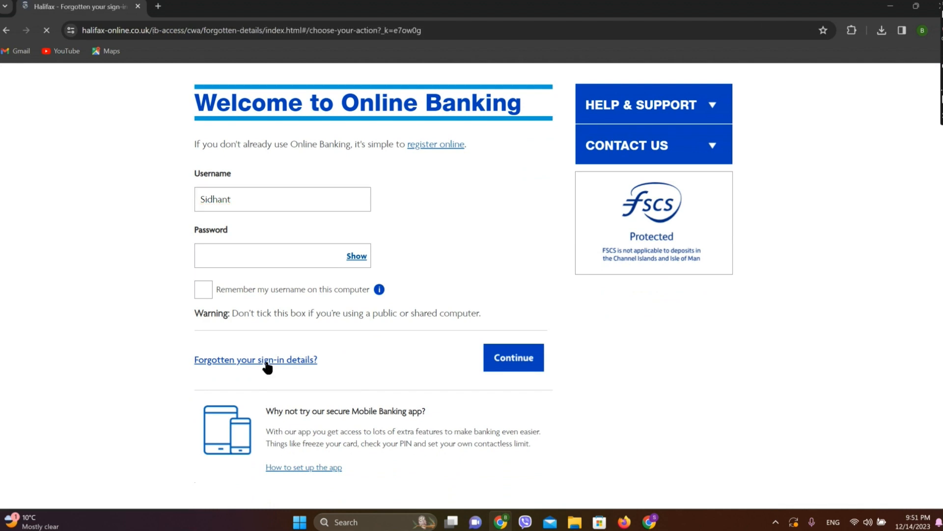
{"action": "left_click", "coordinate": [255, 359]}
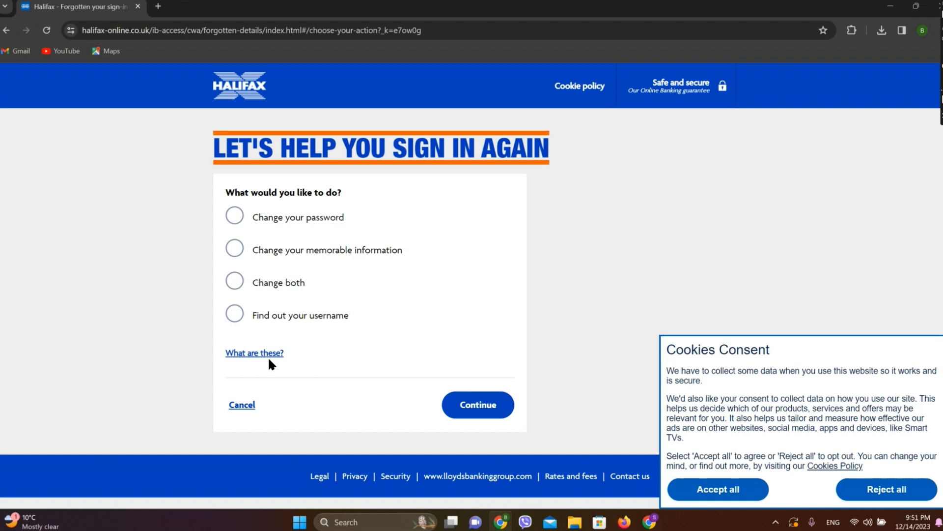
{"action": "mouse_move", "coordinate": [270, 225]}
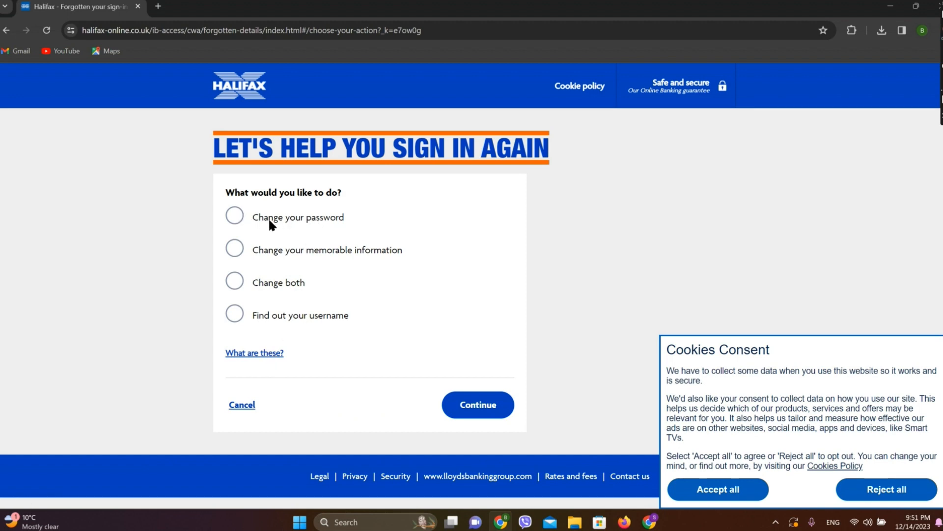
{"action": "left_click", "coordinate": [234, 215]}
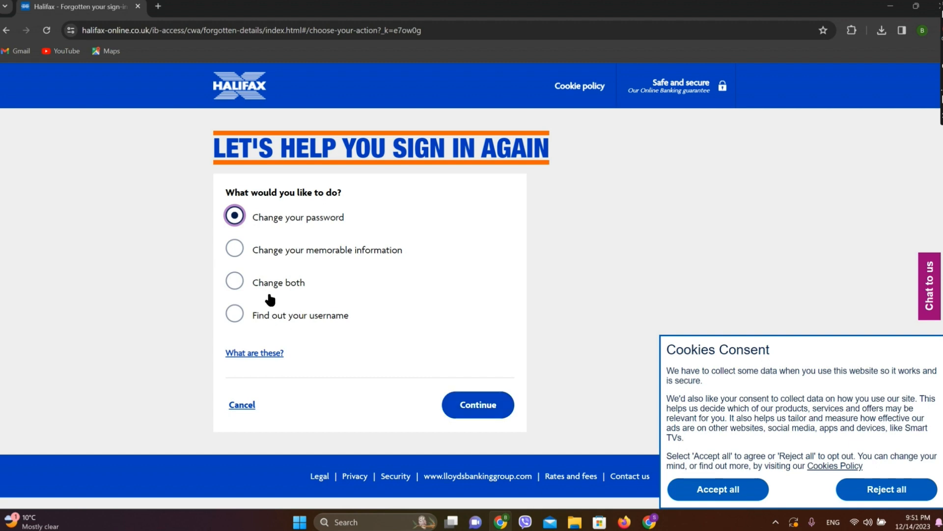
{"action": "left_click", "coordinate": [477, 405]}
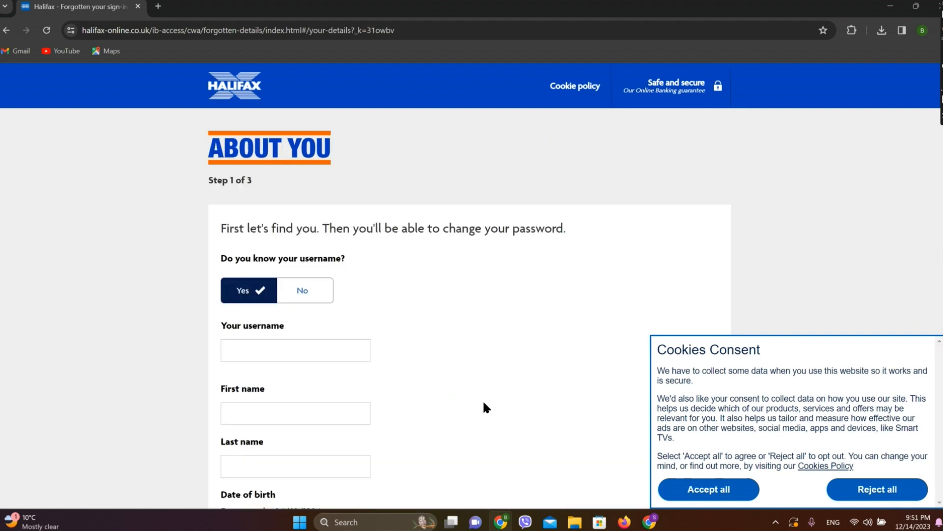
Step: Enter username 'Sidhant', first name 'Sid' and autofilled last name 'Shah' on the About you form
{"action": "scroll", "scroll_direction": "down", "scroll_amount": 3}
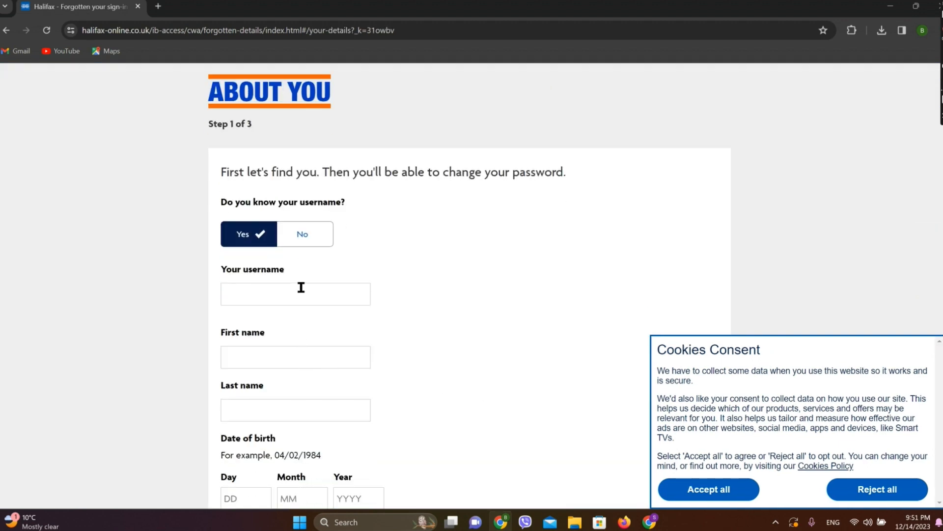
{"action": "left_click", "coordinate": [295, 294]}
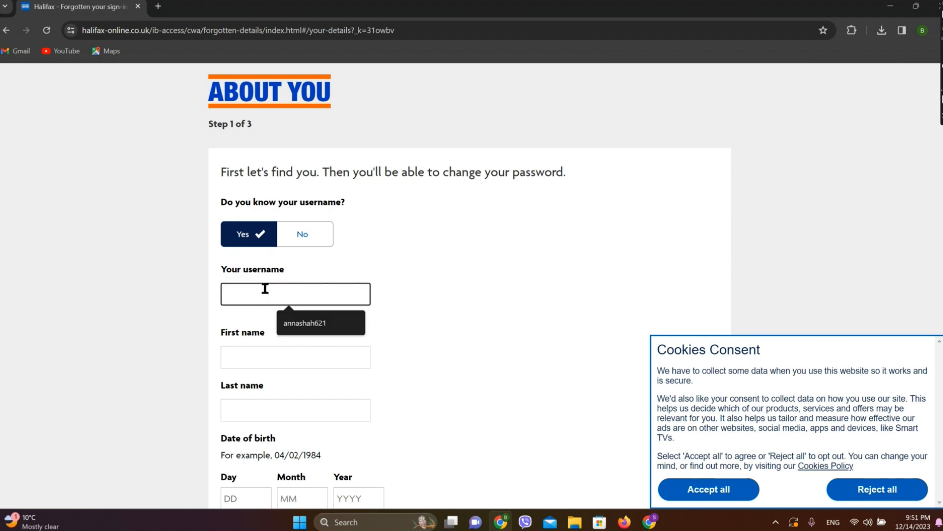
{"action": "type", "text": "Sidhant"}
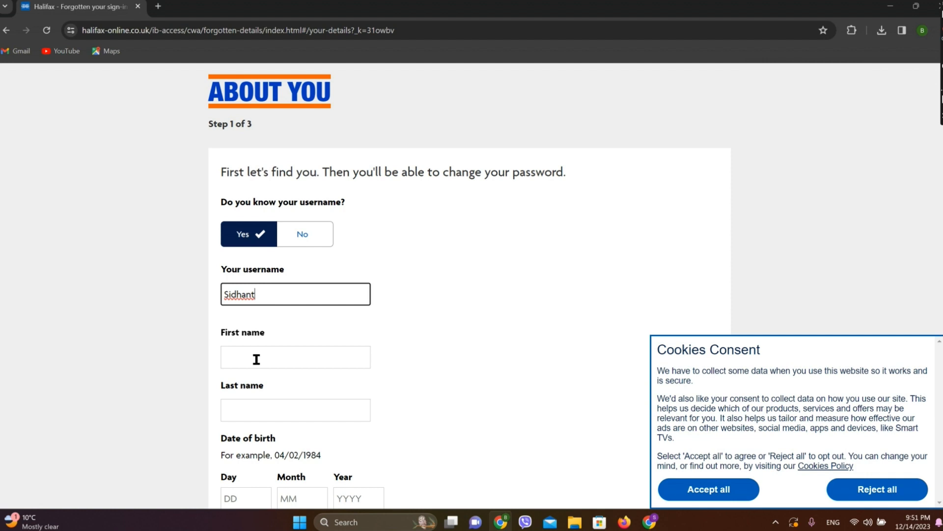
{"action": "type", "text": "S"}
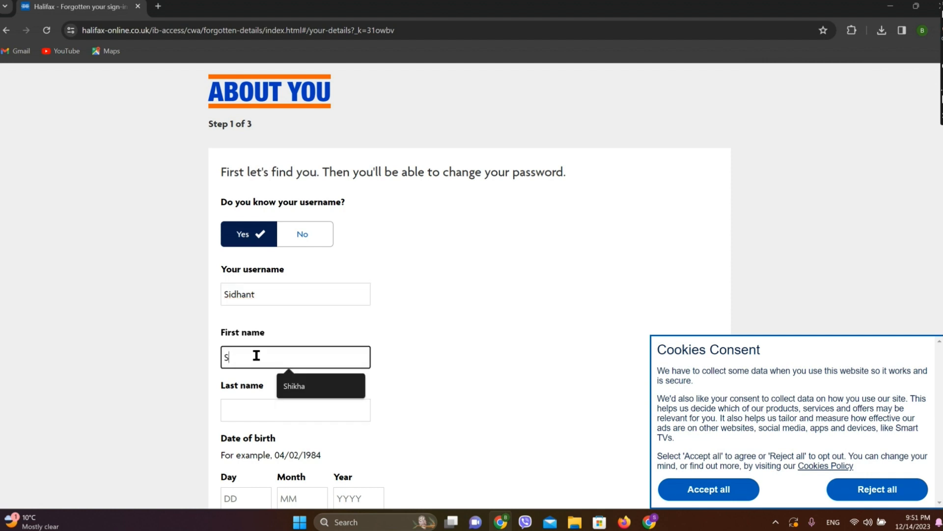
{"action": "left_click", "coordinate": [295, 409]}
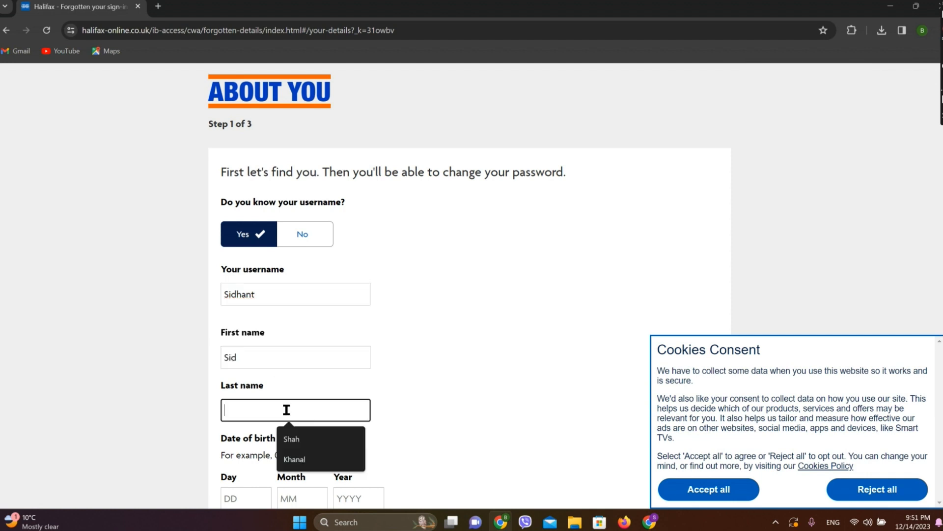
{"action": "left_click", "coordinate": [290, 439]}
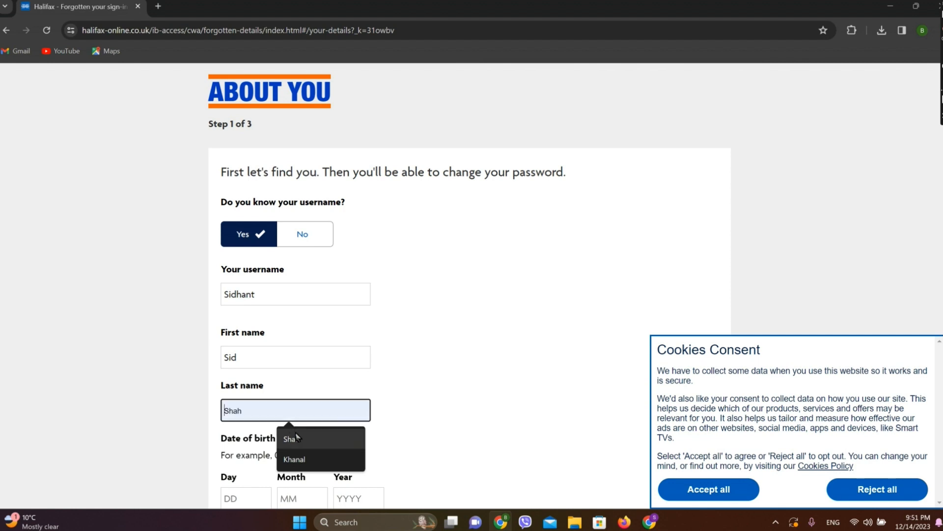